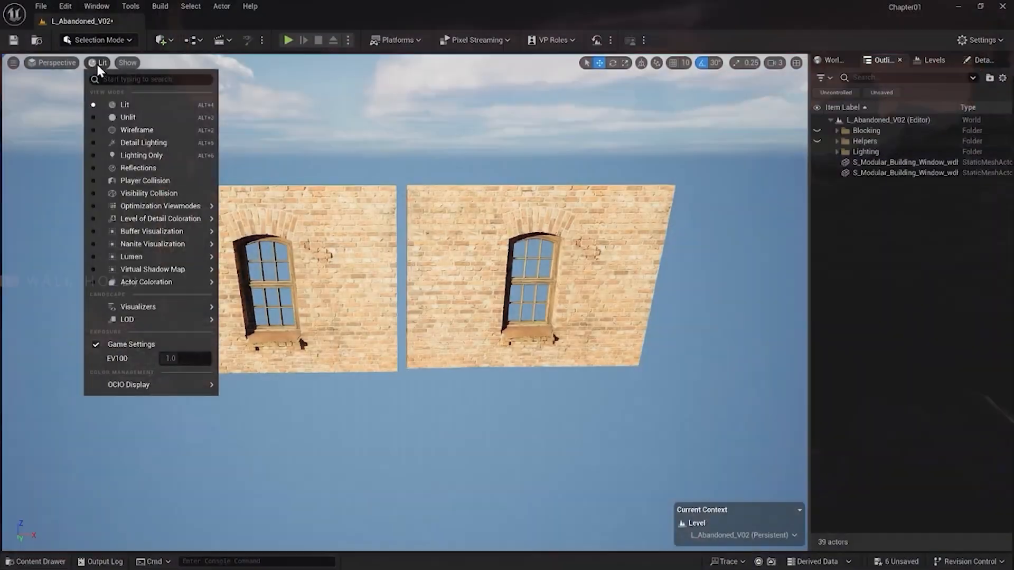
Download the Nanite-quality Modular Building Window from Neo-Baroque Modular Building Vol. 2 and add it
click(136, 129)
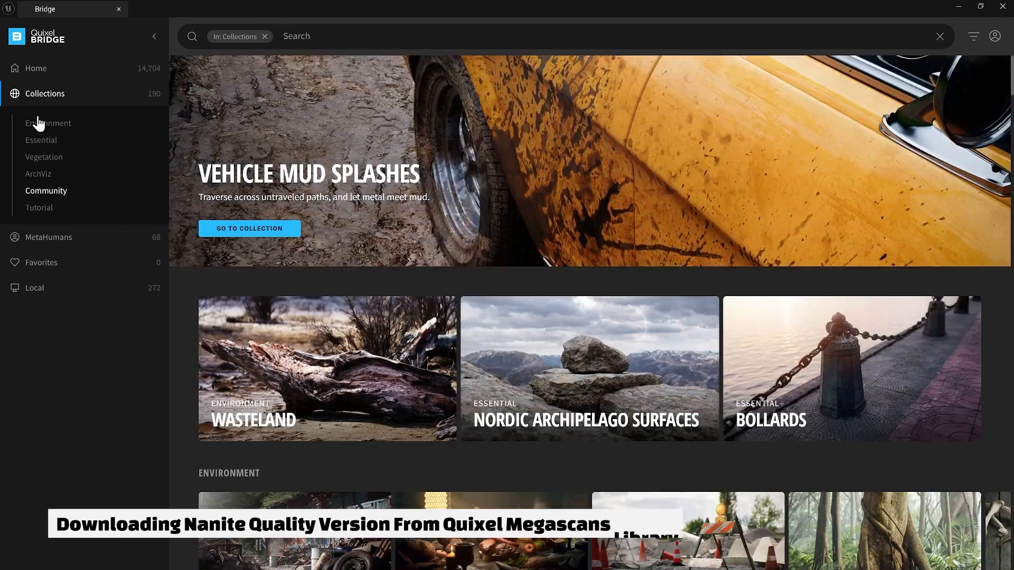
click(101, 275)
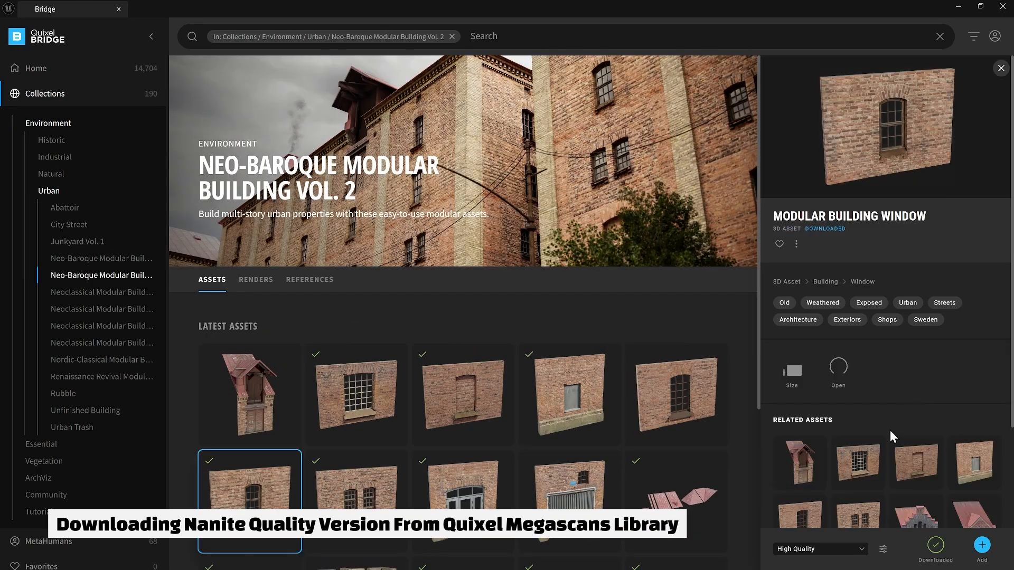
click(820, 548)
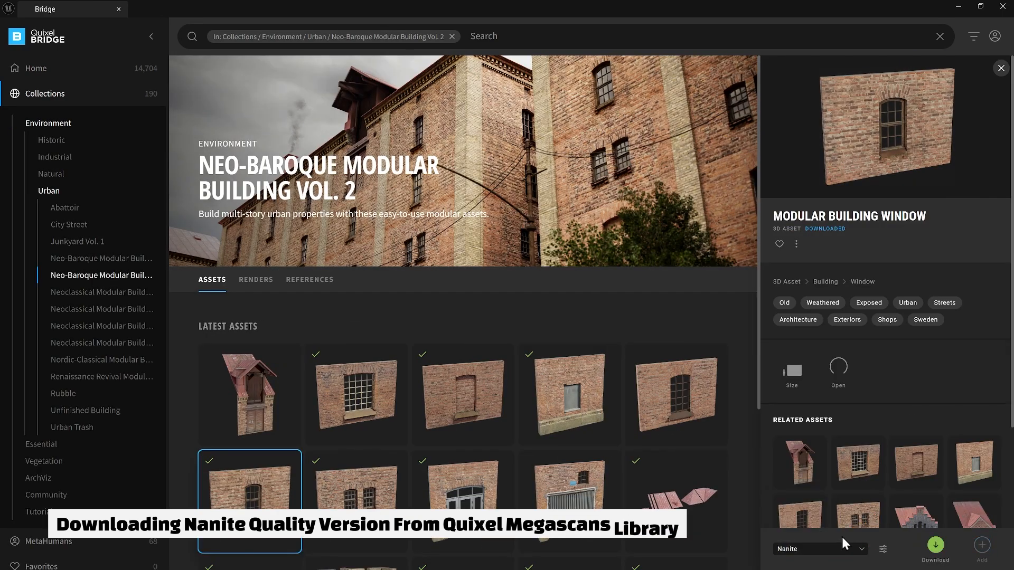
click(935, 544)
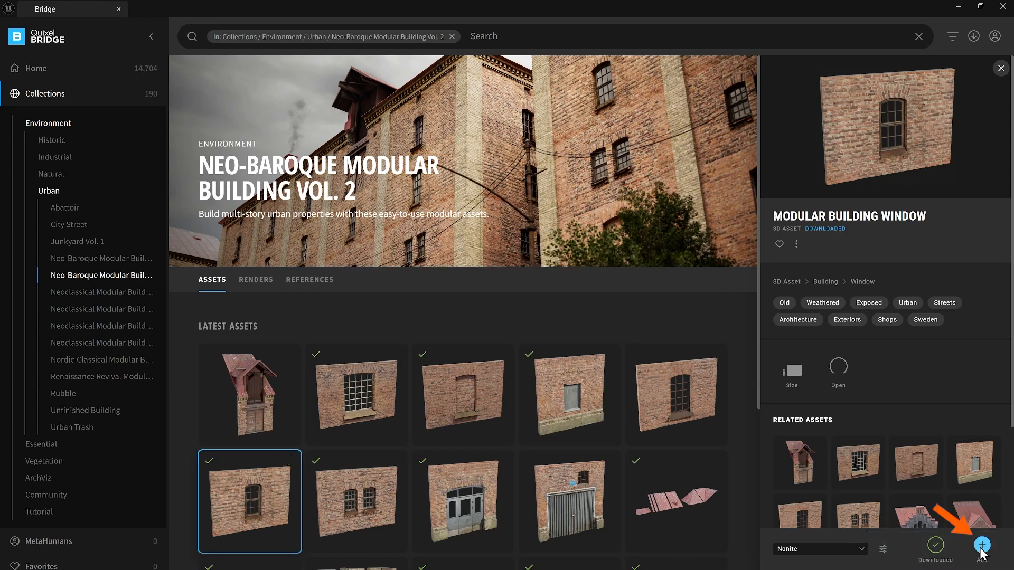
click(982, 544)
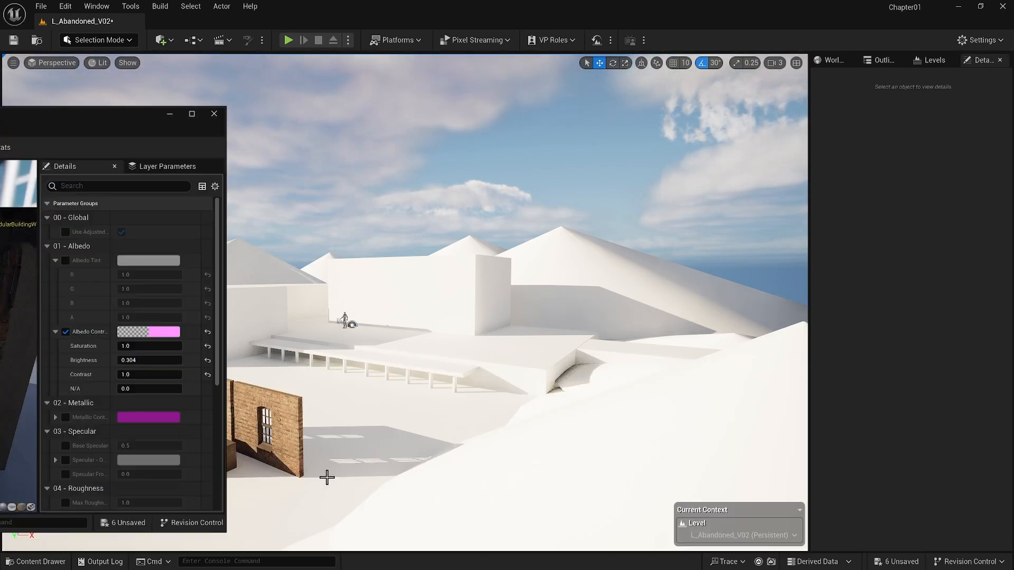
mouse_move(208, 333)
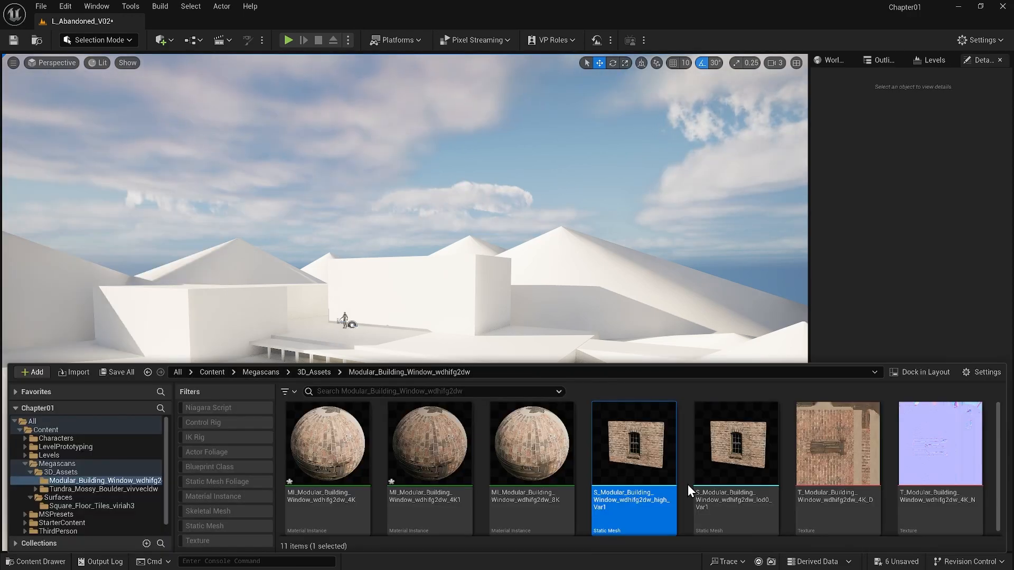
Open the S_Modular_Building_Window high Var1 static mesh from Megascans/3D_Assets
double_click(633, 443)
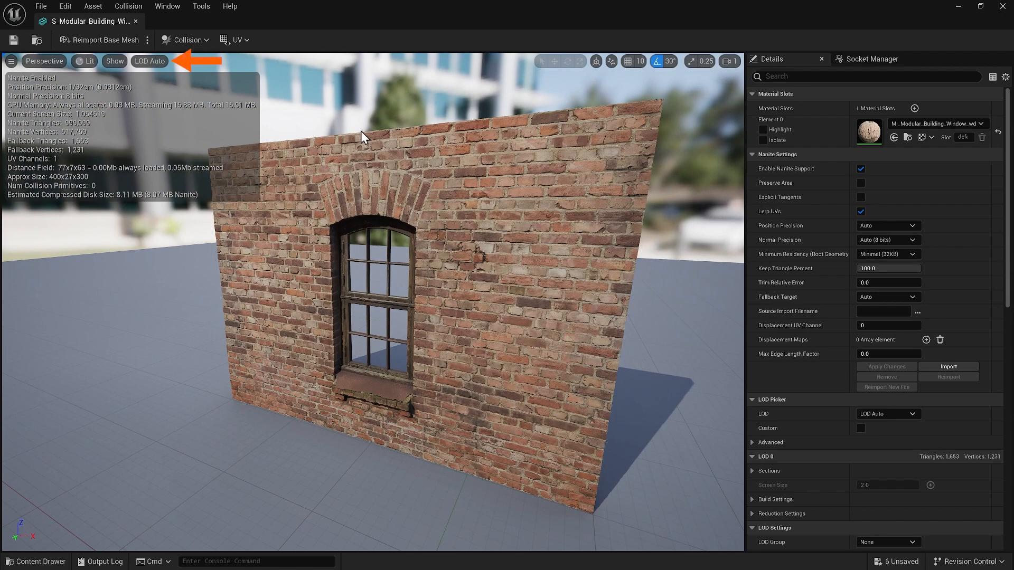
click(150, 61)
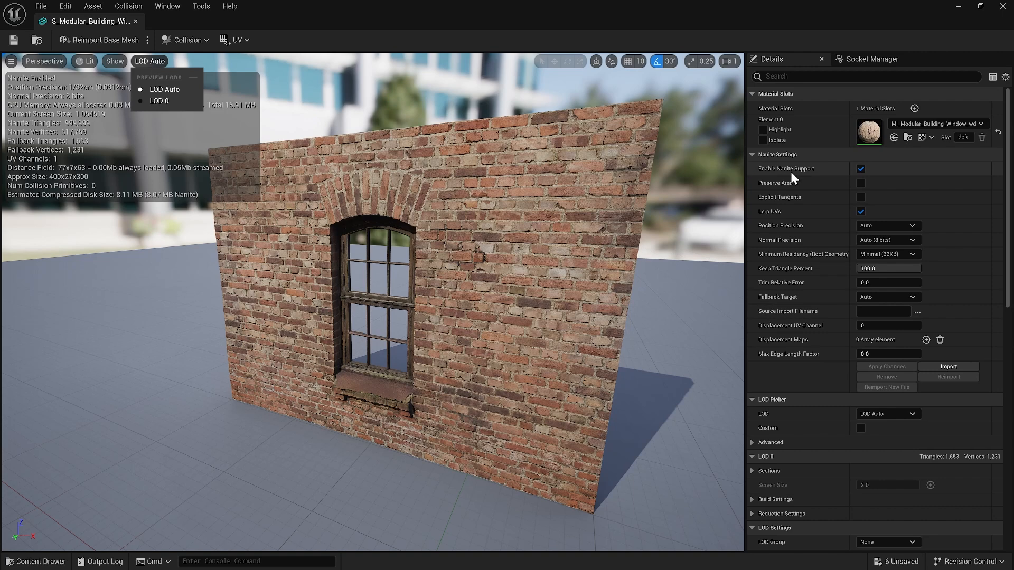
click(87, 61)
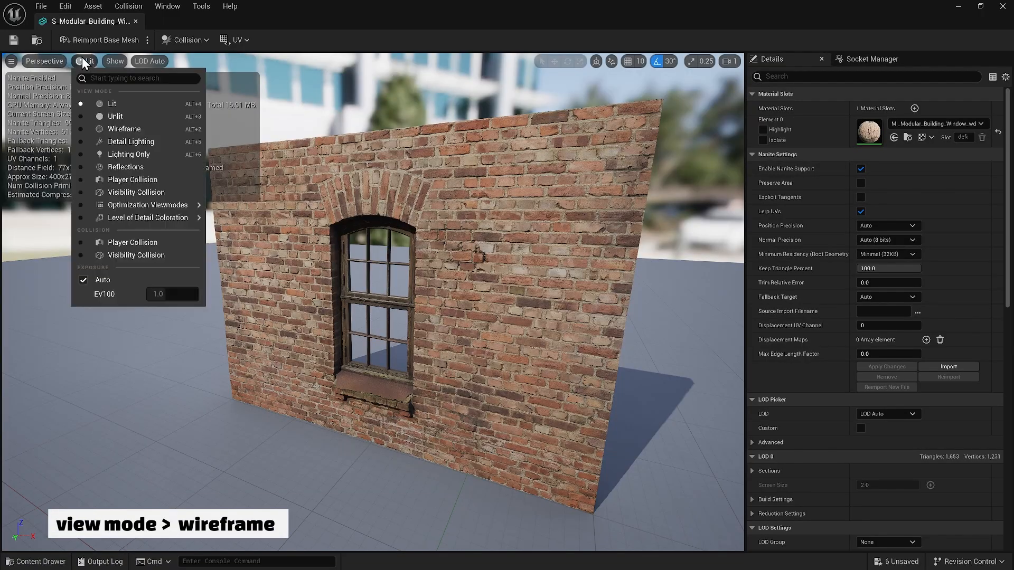
click(124, 129)
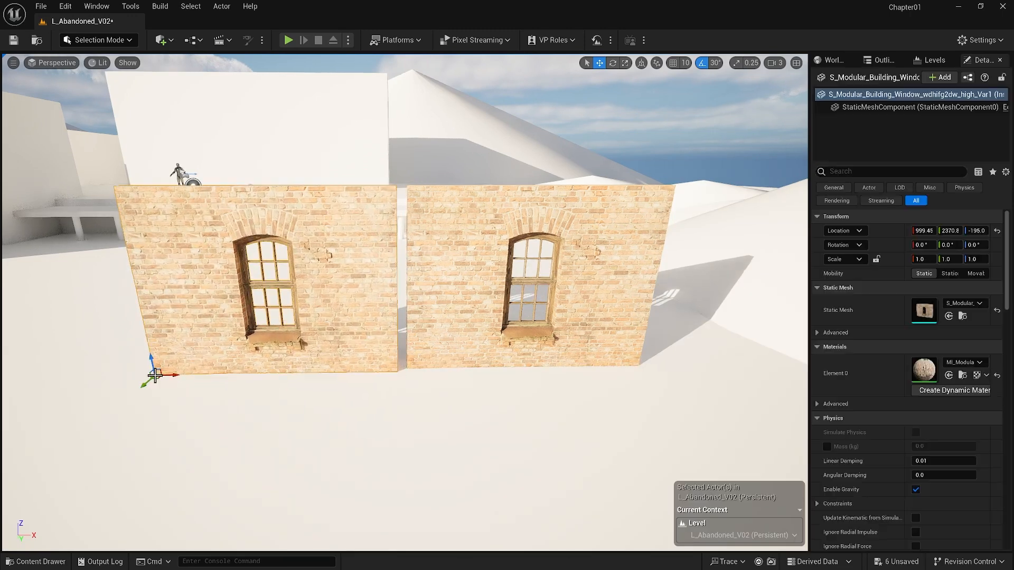
Hide the Blocking folder's actors in the Outliner
click(881, 60)
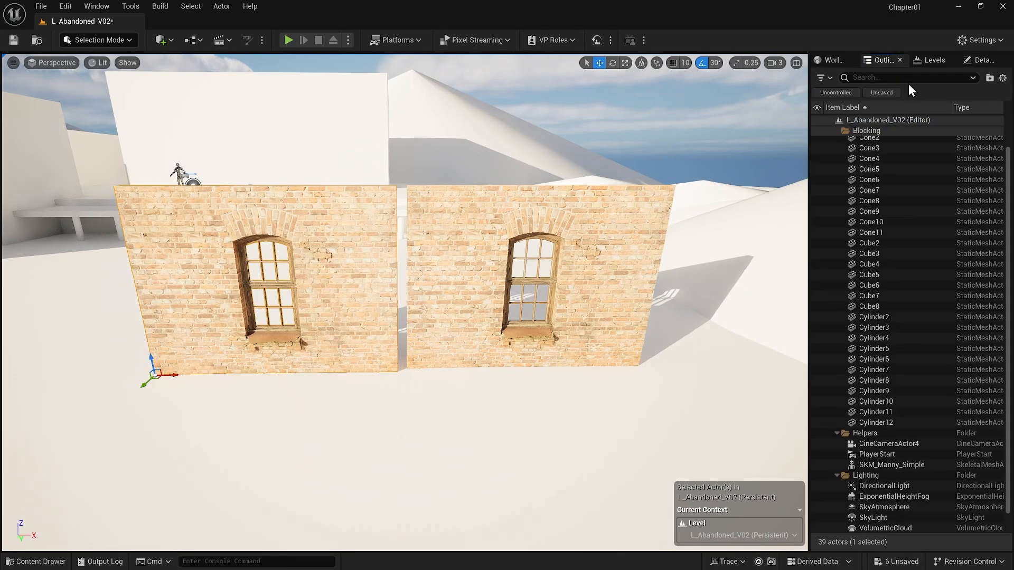
click(838, 130)
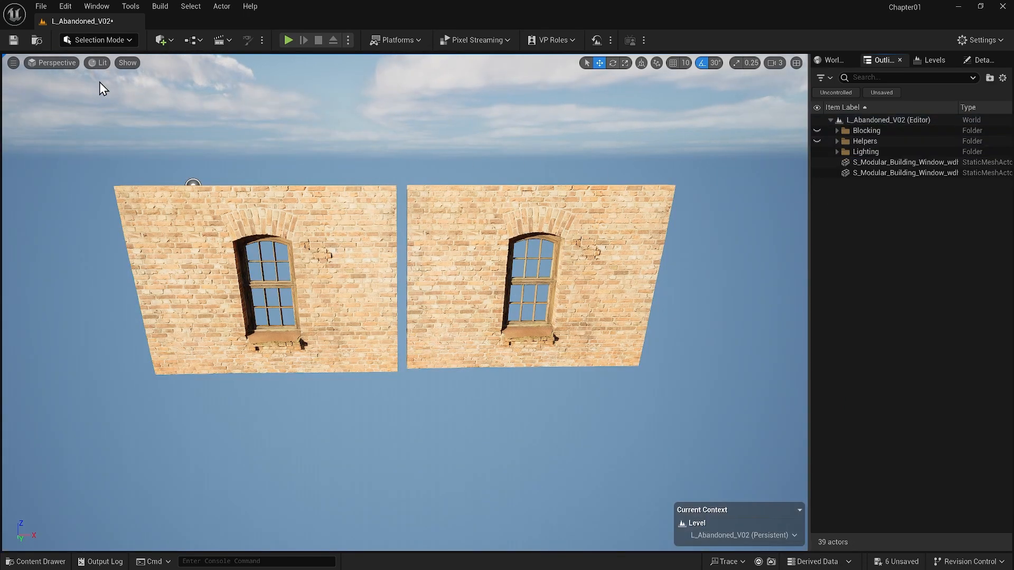
Switch the viewport to Wireframe view mode
click(102, 63)
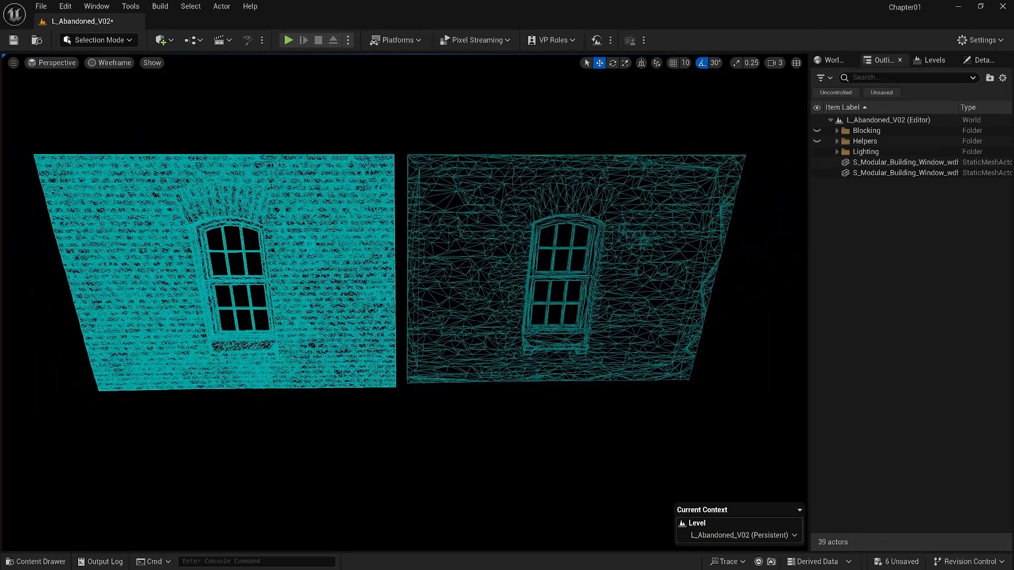
scroll(down, 3)
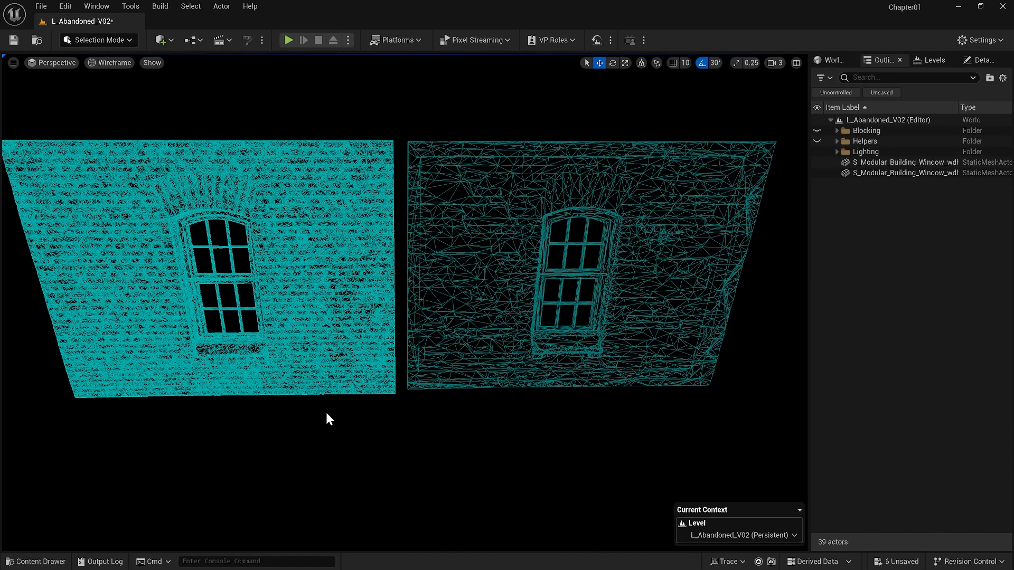
View the walls in Nanite Triangles, then Clusters visualization, then return to Lit
click(114, 63)
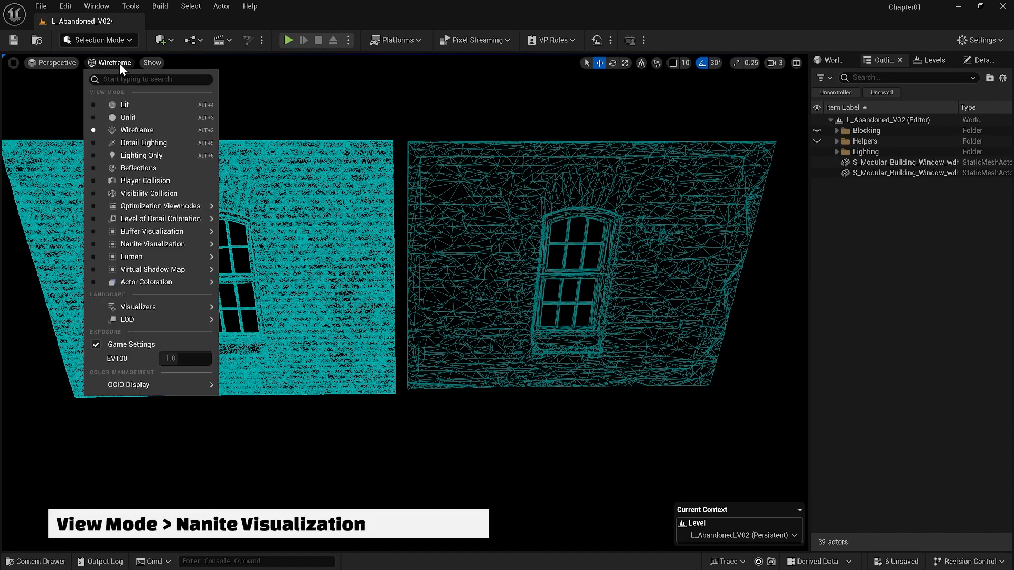
mouse_move(159, 244)
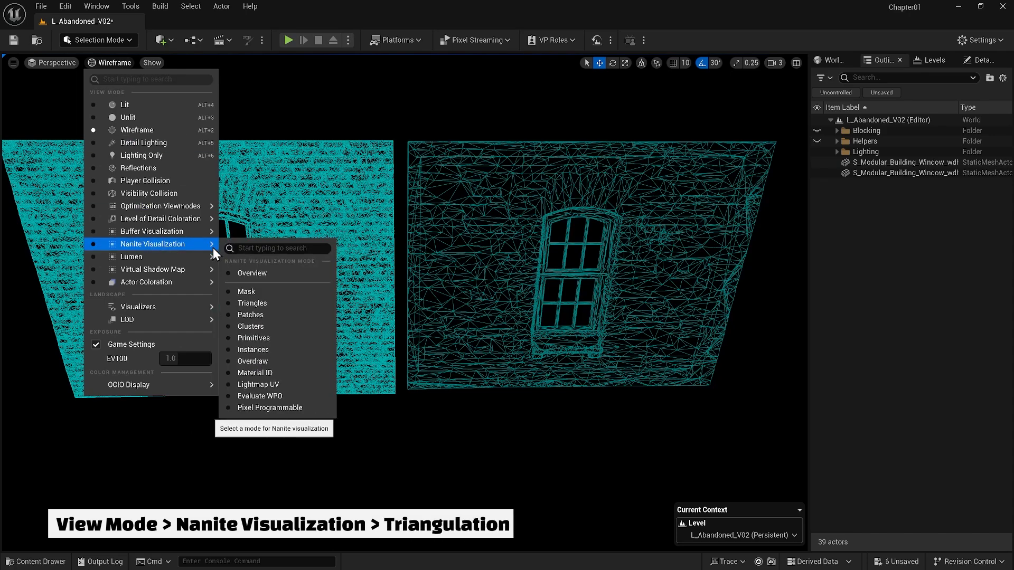
click(252, 303)
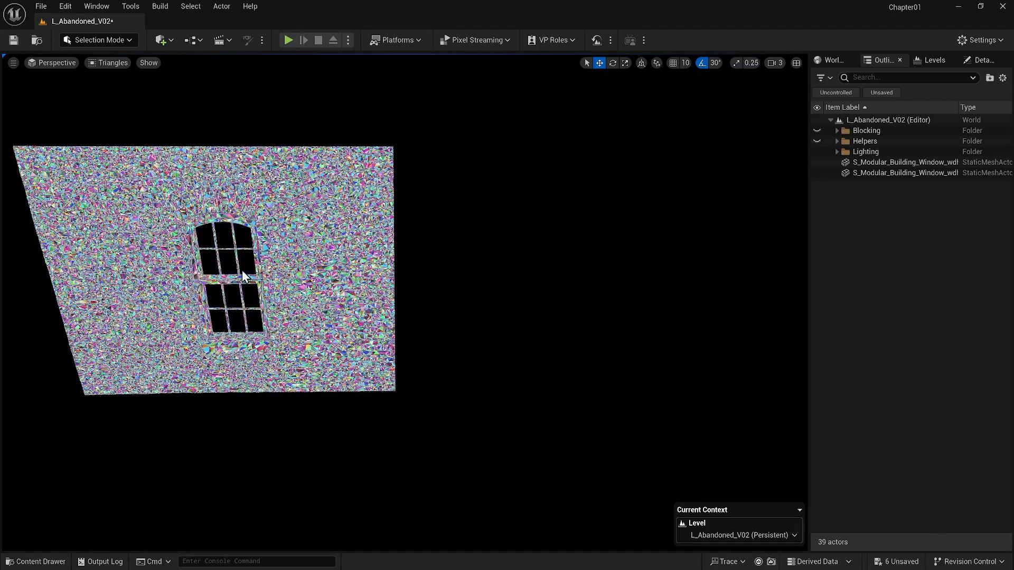
click(111, 62)
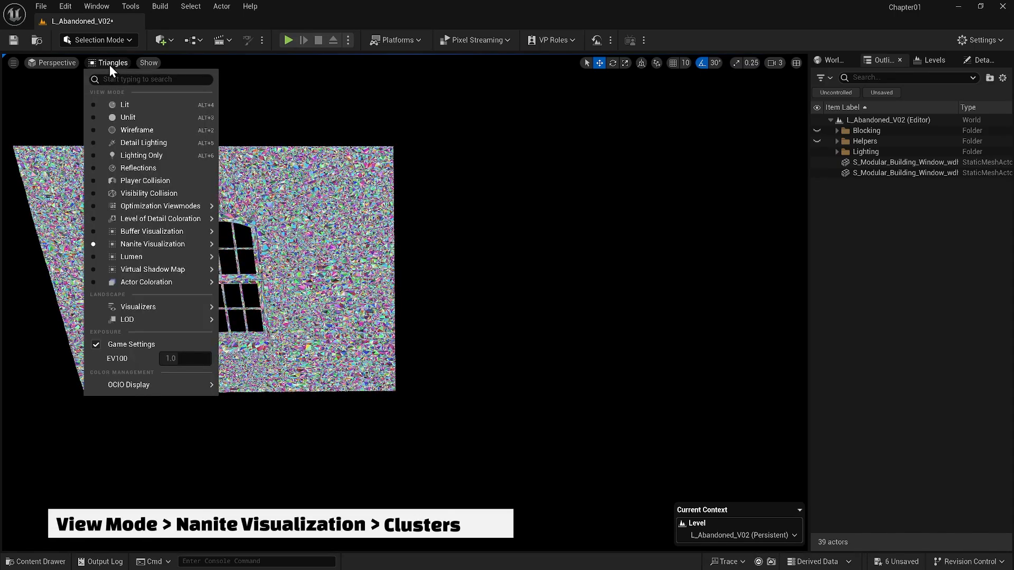
mouse_move(160, 219)
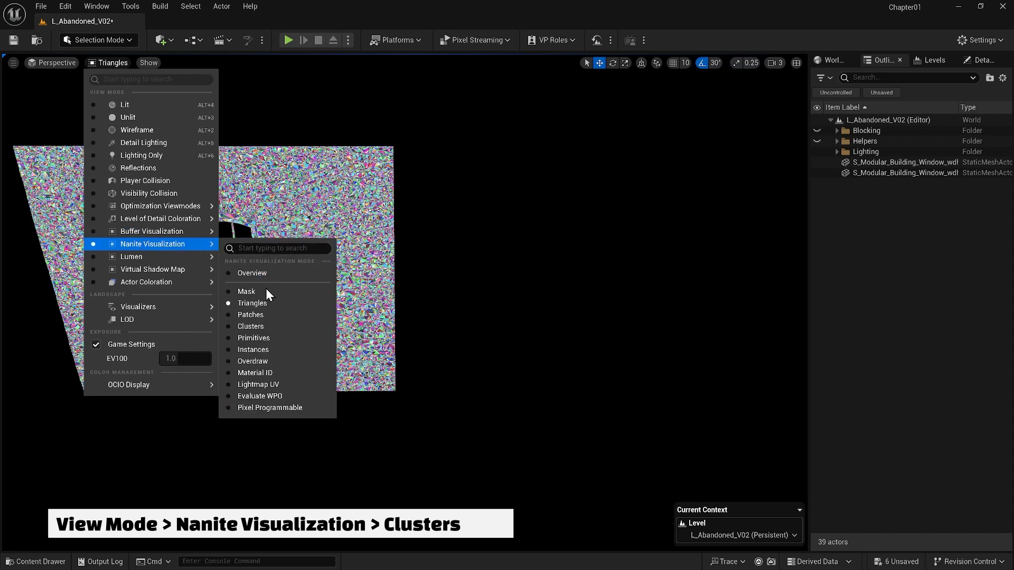
click(250, 326)
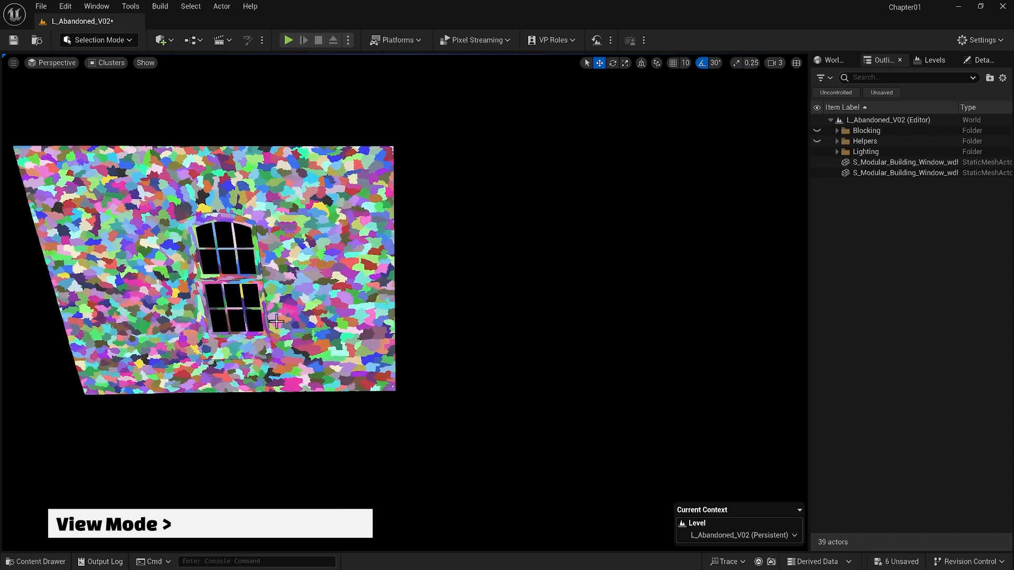
click(105, 62)
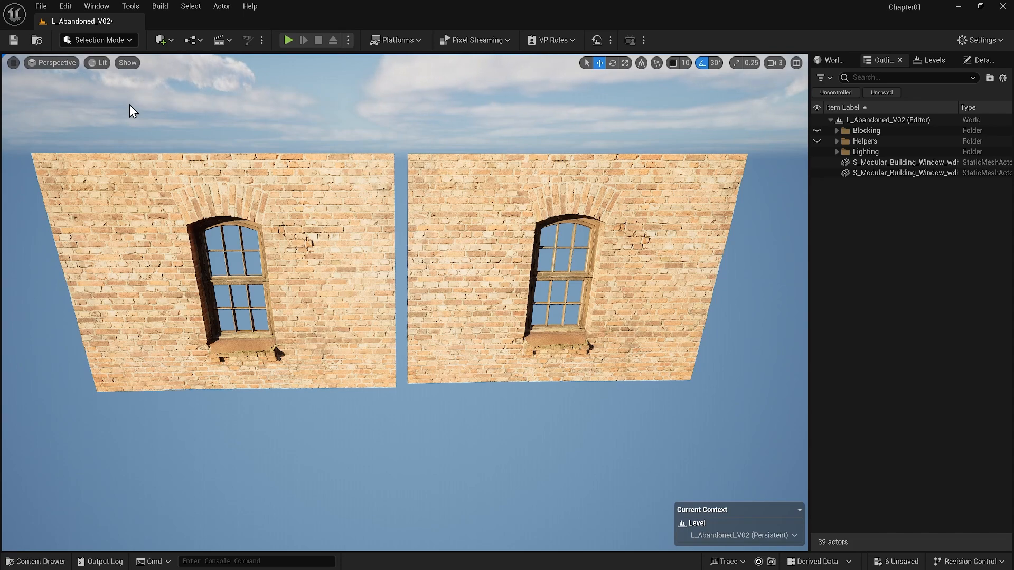
Switch to Nanite Mask view and open the red wall mesh's actions in the Content Browser
click(98, 62)
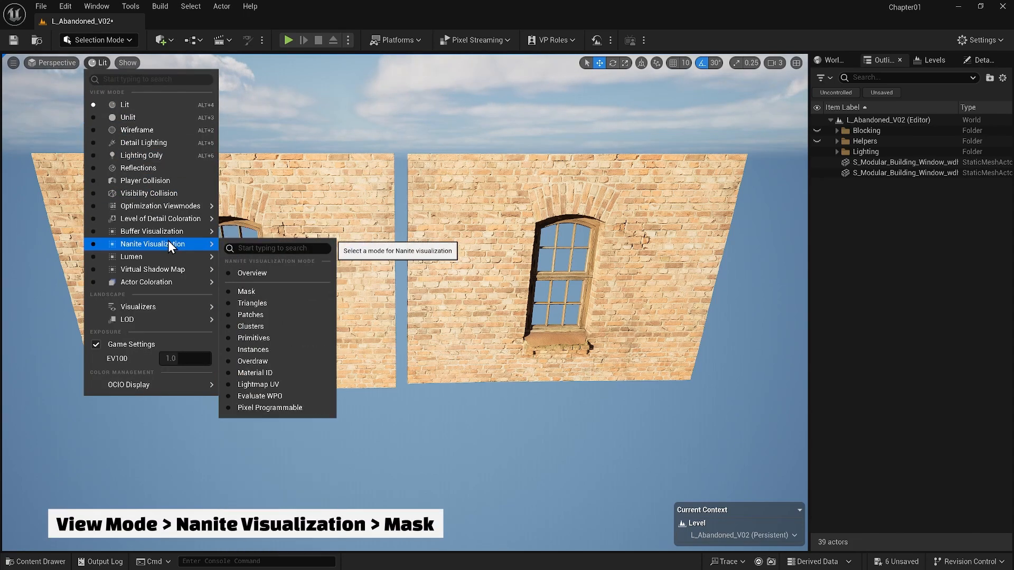
click(246, 291)
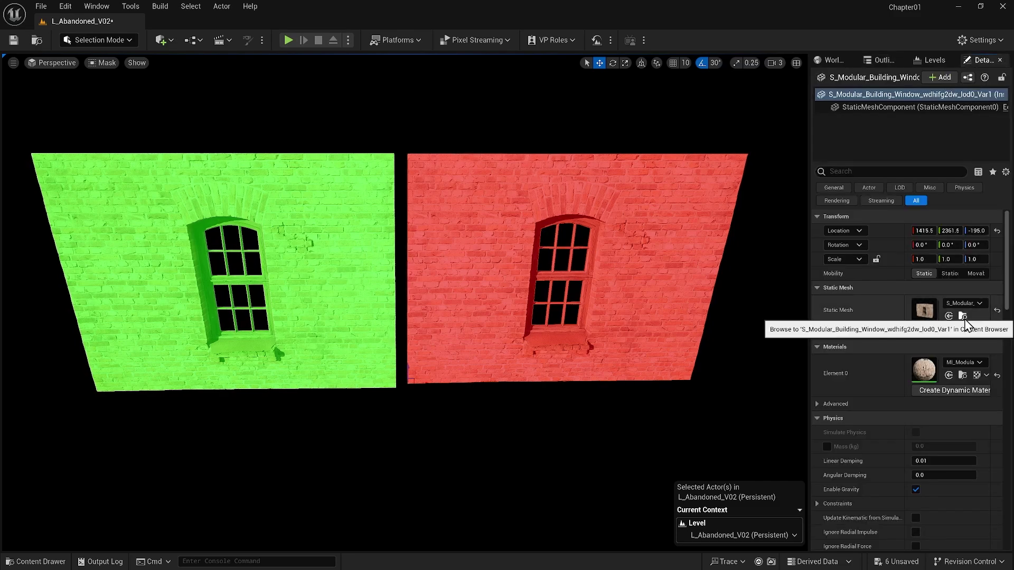
click(962, 317)
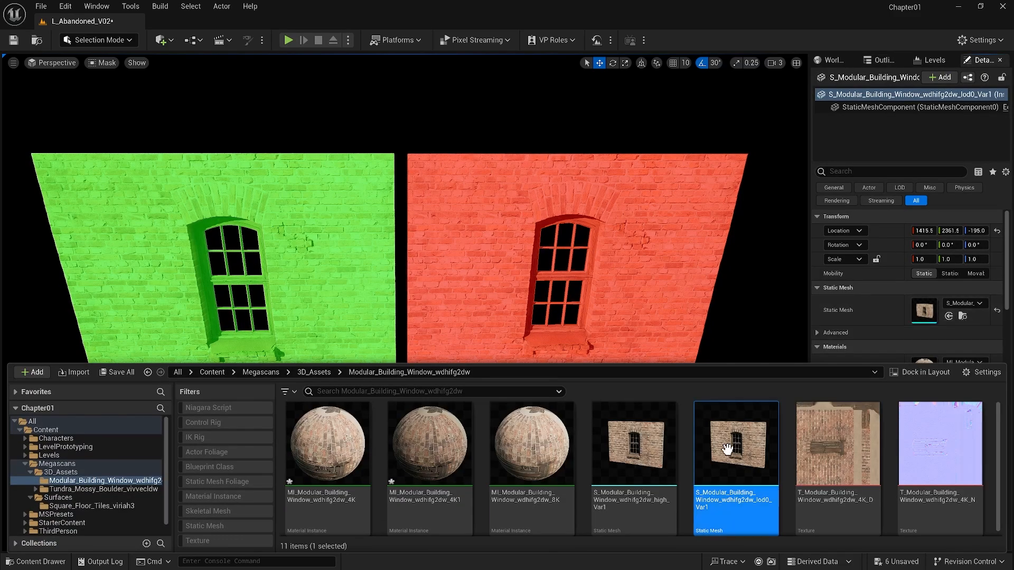
right_click(729, 449)
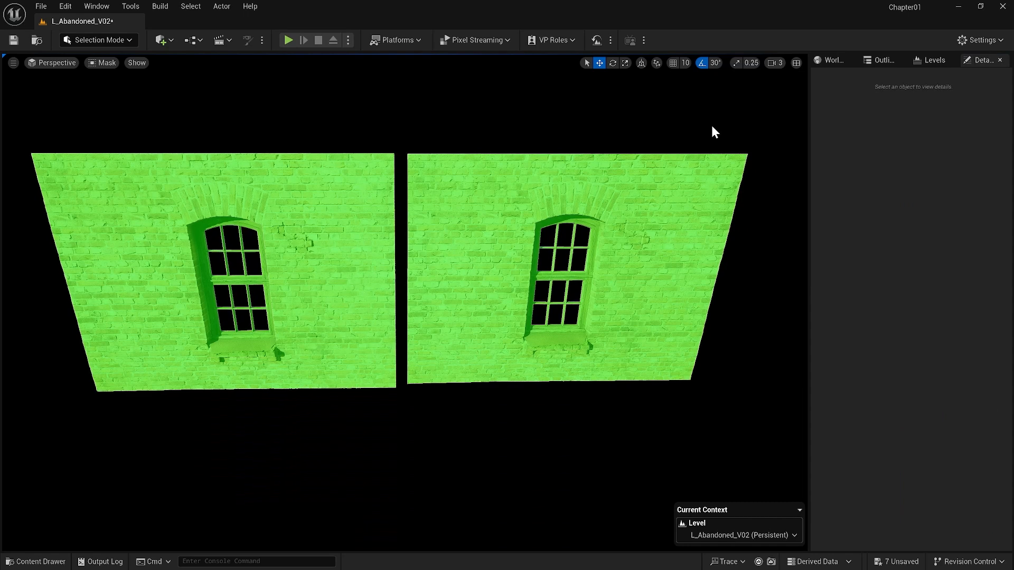
Show both walls in Nanite Triangles visualization, then return the viewport to Lit
click(106, 63)
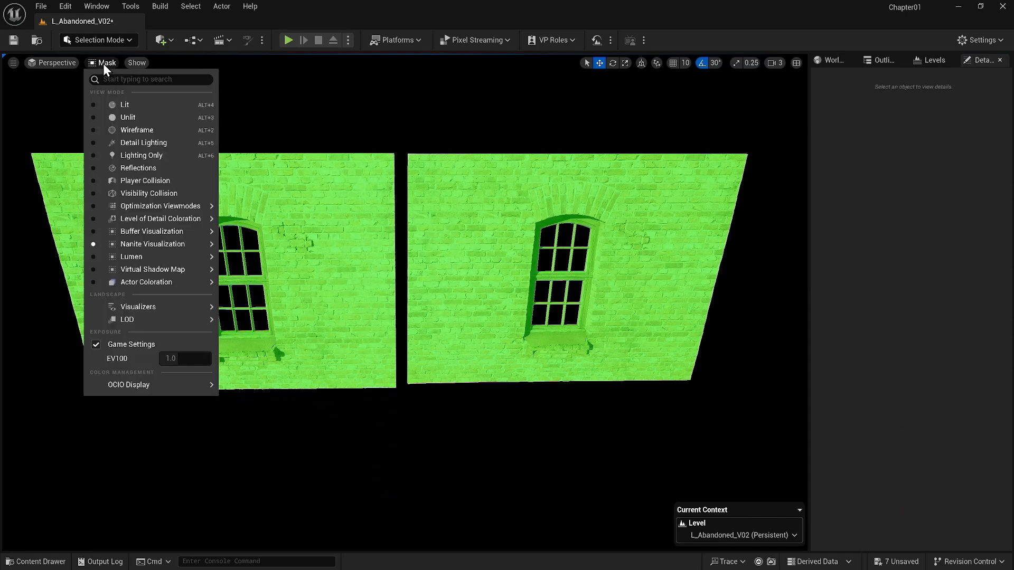
mouse_move(152, 244)
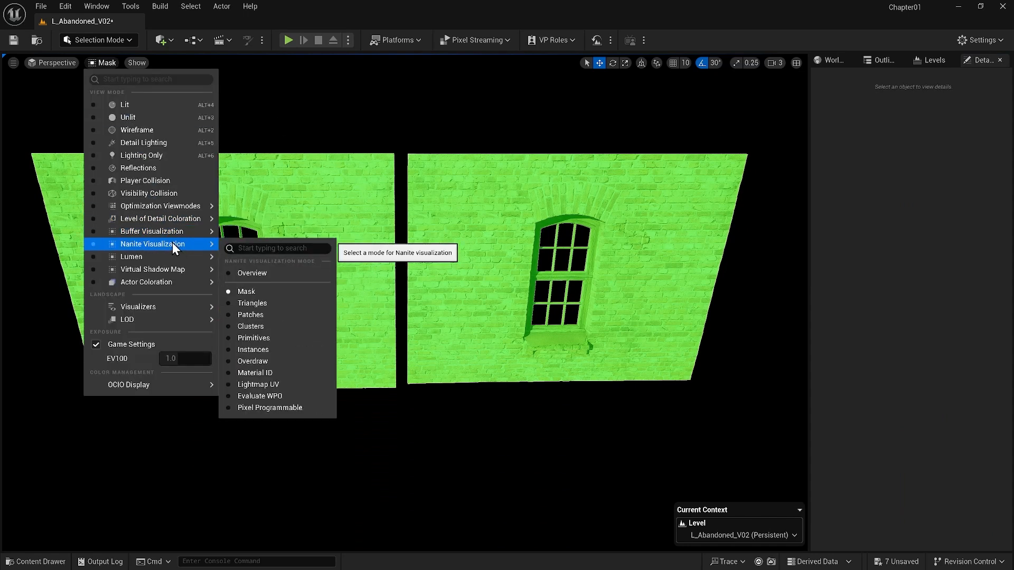
click(252, 303)
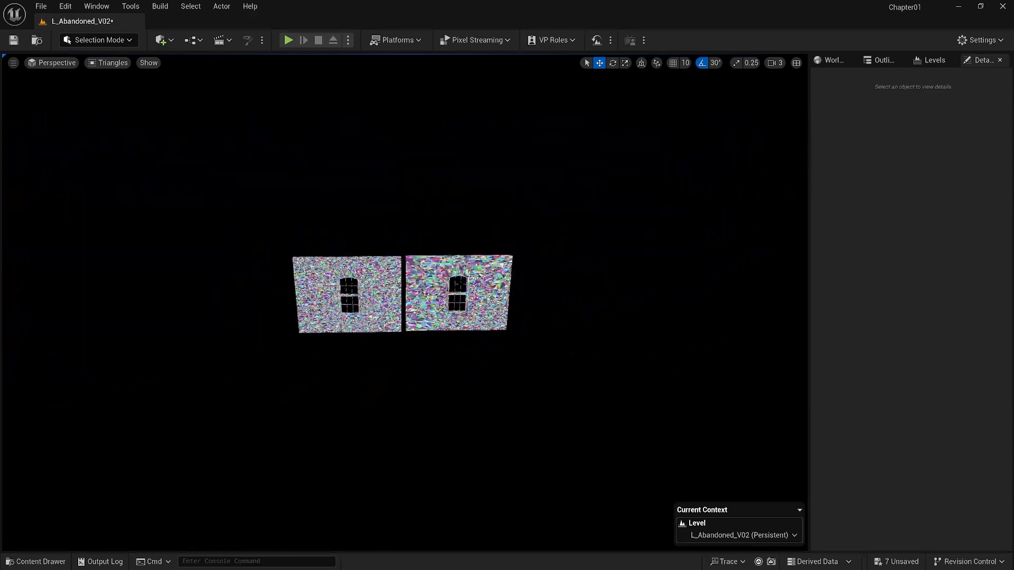
click(111, 63)
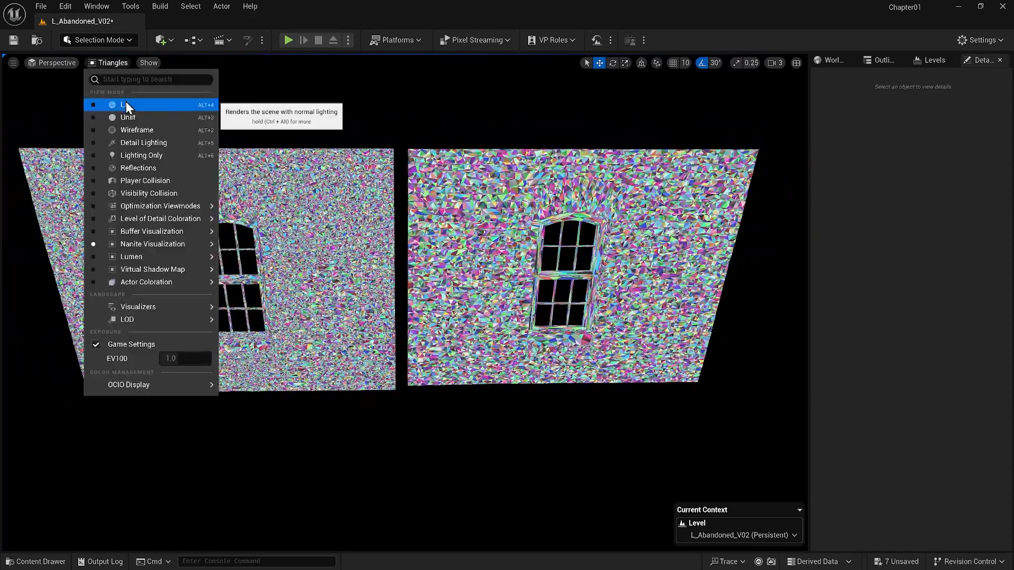
click(124, 104)
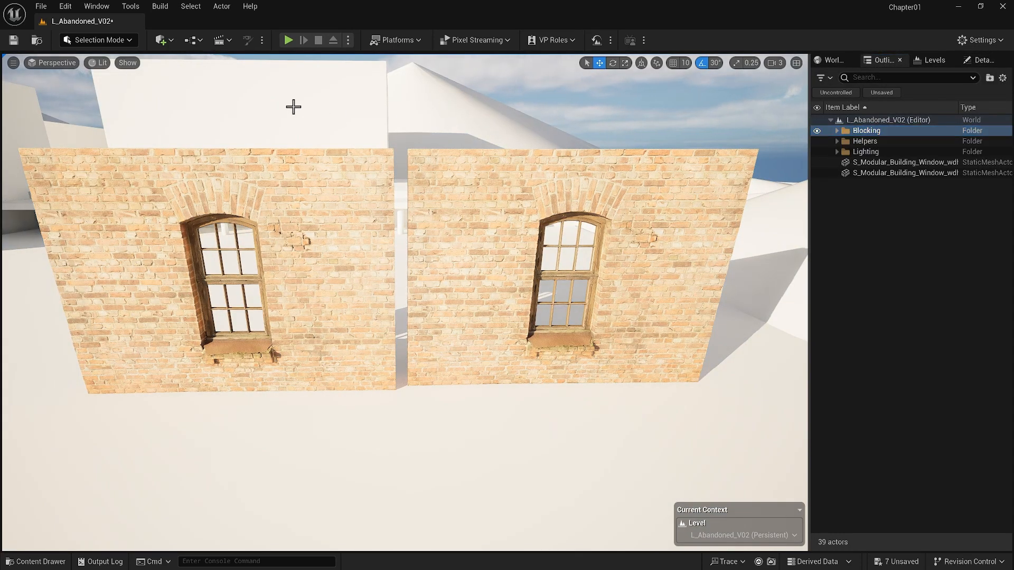
Browse the Nanite Visualization modes in the viewport View Mode menu
click(97, 63)
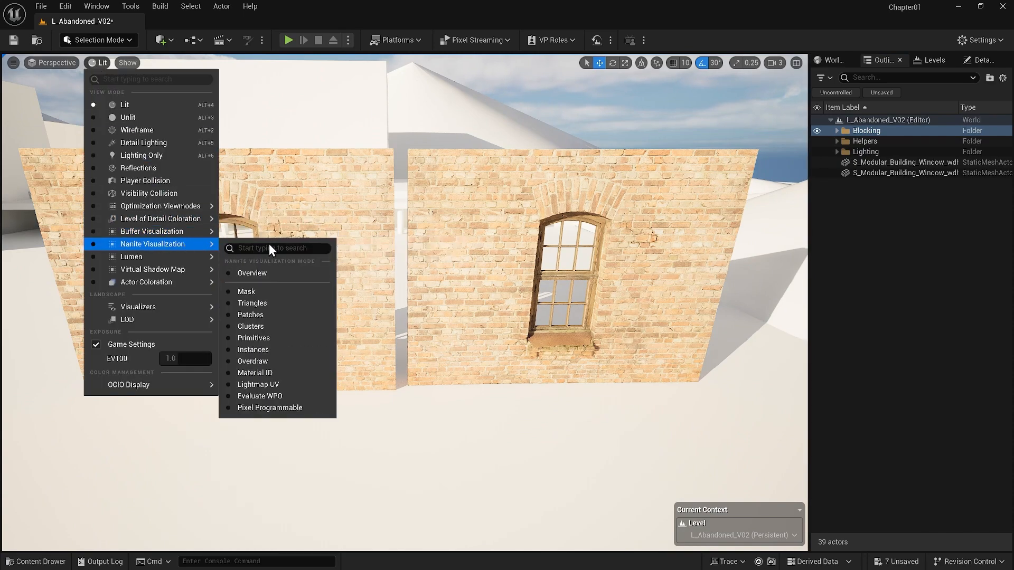
click(246, 292)
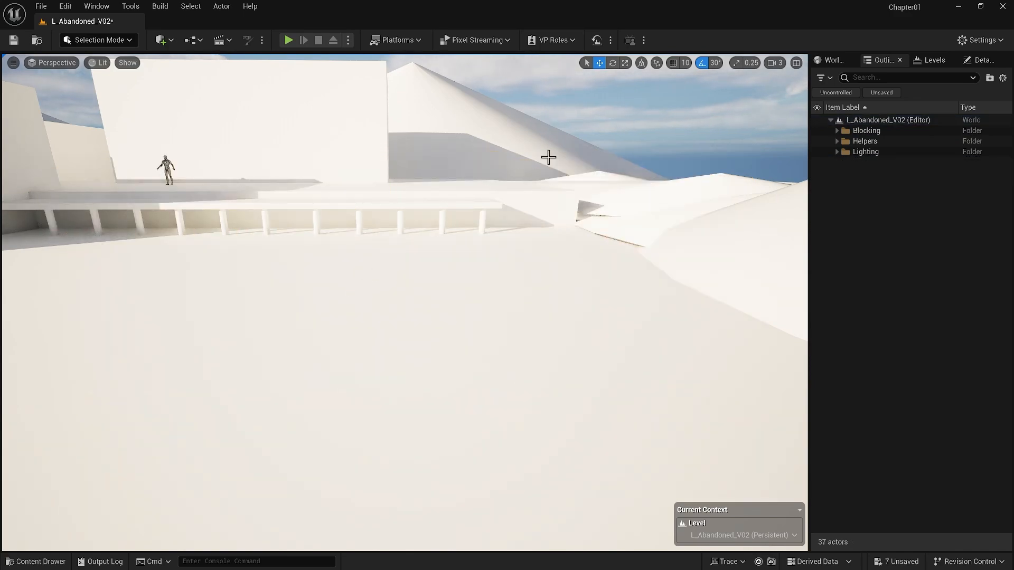
mouse_move(580, 135)
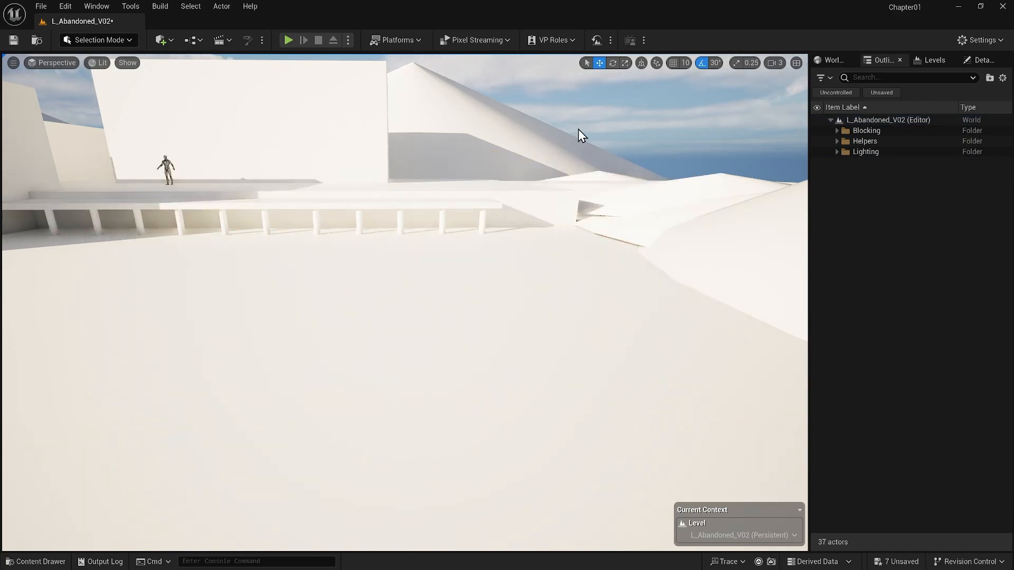